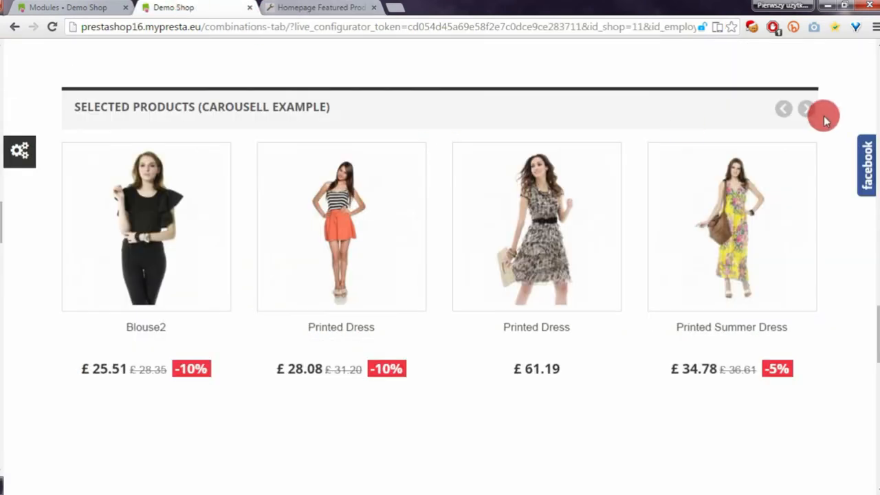
# Step: Advance the Selected products (carousell example) slider by two items to show Printed Chiffon Dress
pyautogui.click(805, 108)
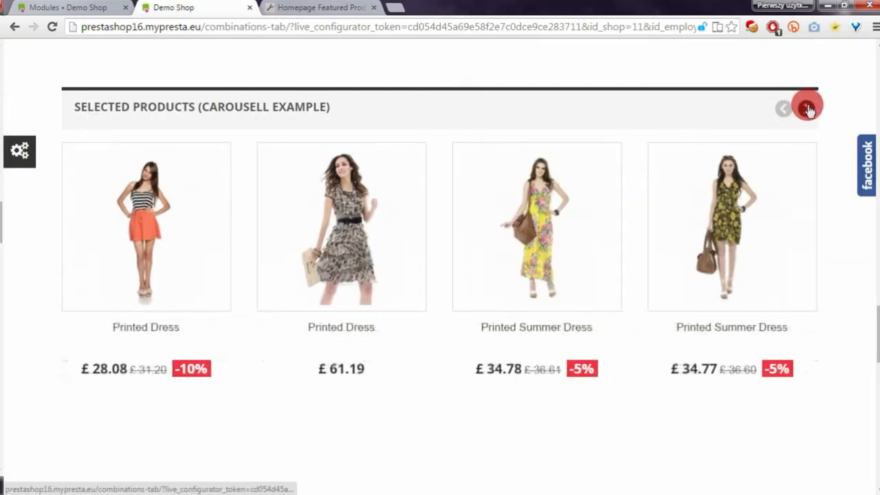
pyautogui.click(806, 109)
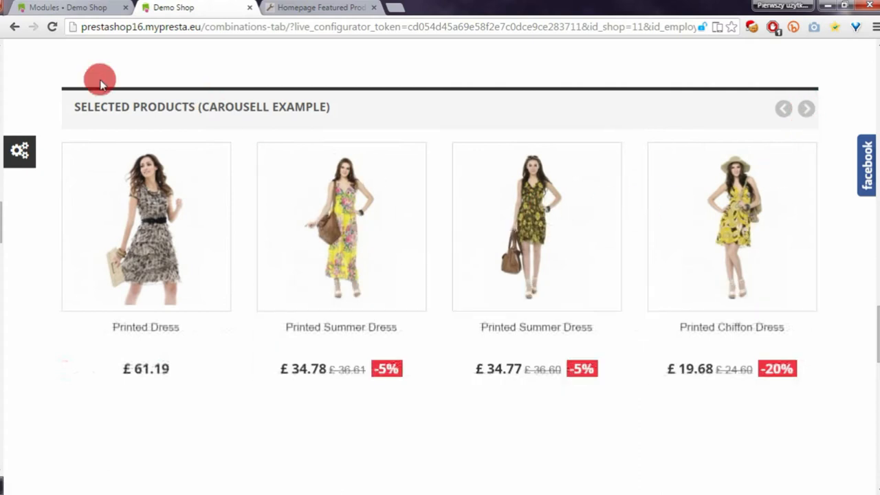
pyautogui.moveTo(422, 51)
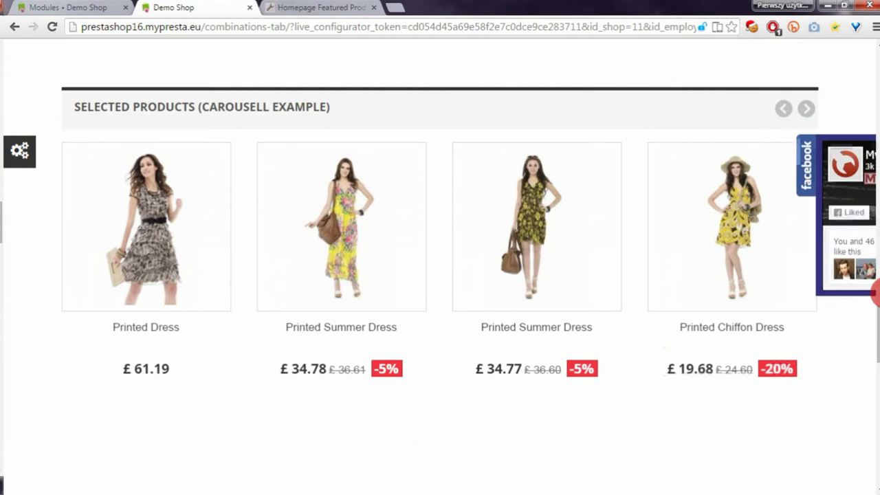
# Step: Scroll down to the Carousell block's static grid, starting with Faded Short Sleeve T-shirts
pyautogui.scroll(-3)
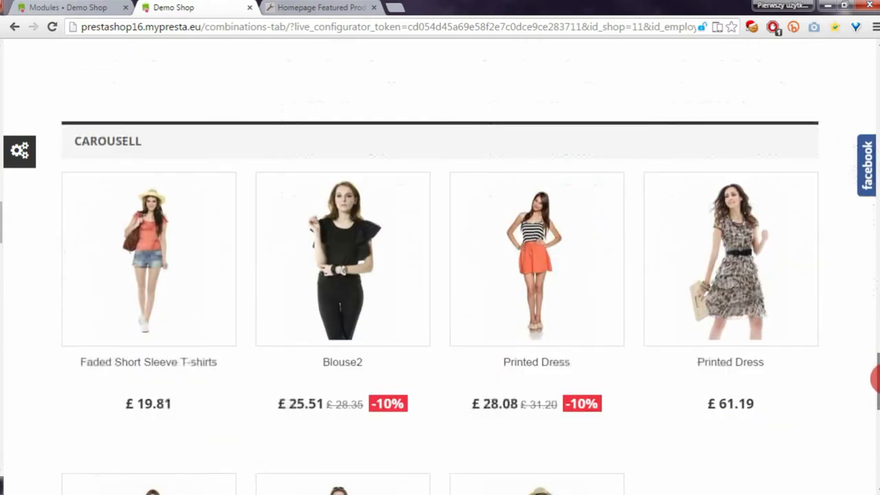
pyautogui.scroll(-3)
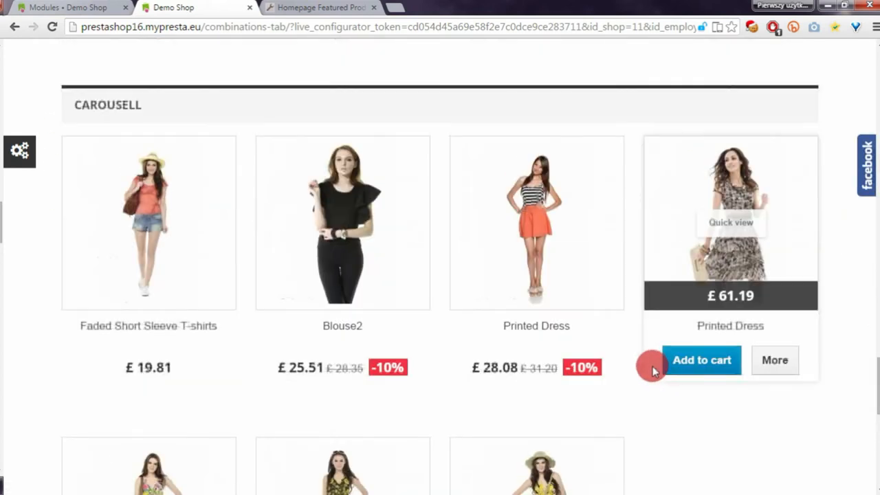
pyautogui.moveTo(126, 46)
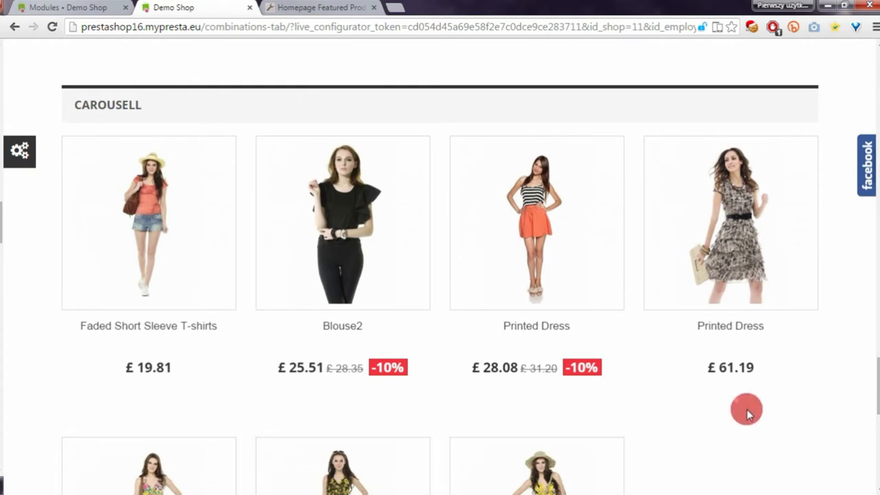
pyautogui.moveTo(108, 390)
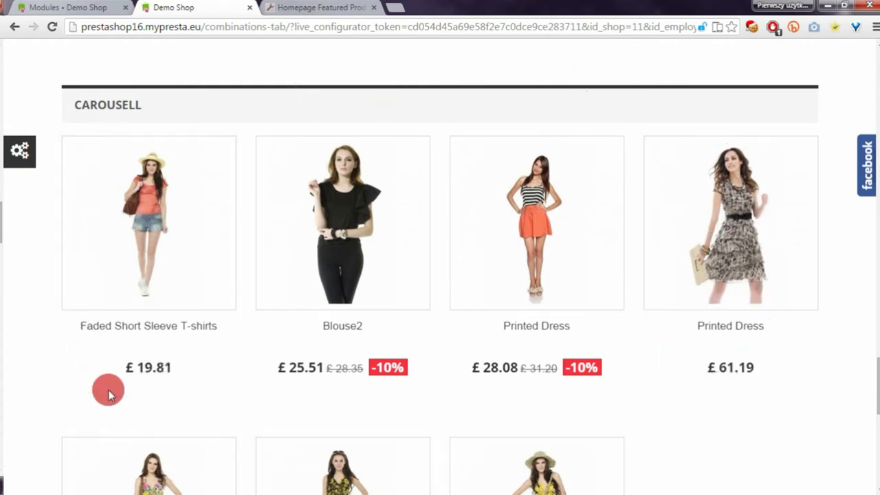
pyautogui.moveTo(62, 7)
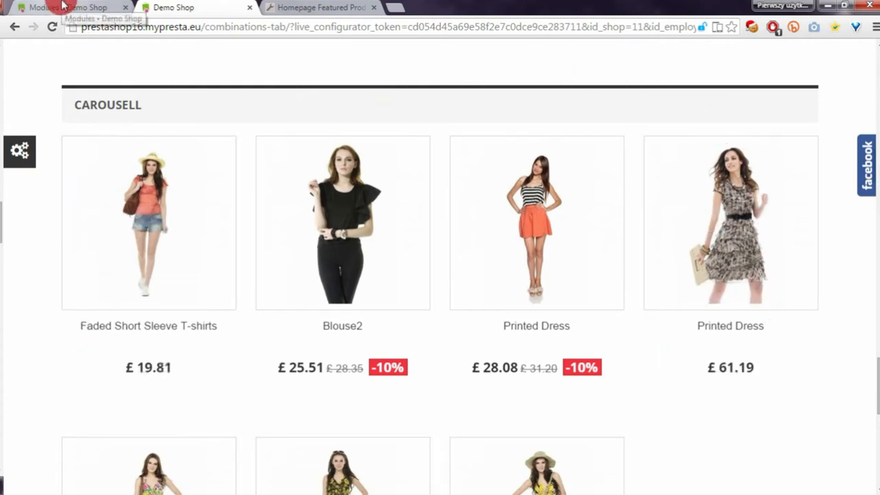
# Step: Return to Homepage Products Pro, list its blocks, and open the Carousell block's gear settings
pyautogui.click(19, 151)
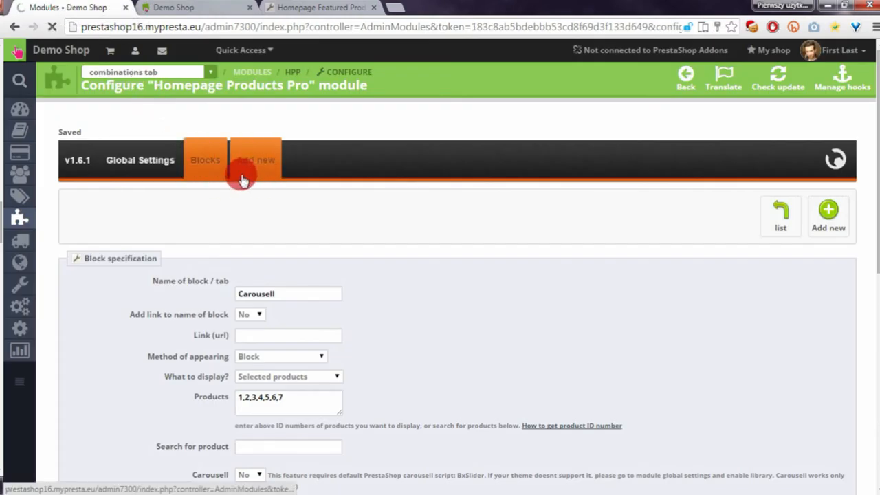
pyautogui.click(205, 159)
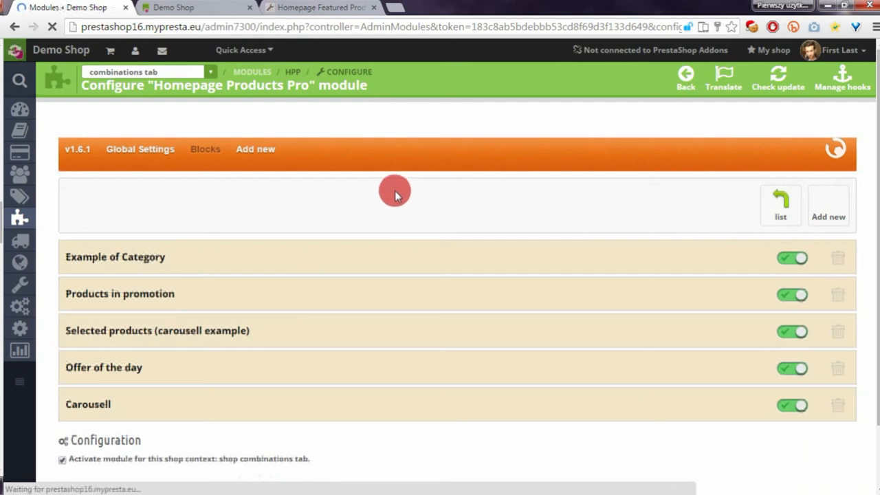
pyautogui.click(204, 148)
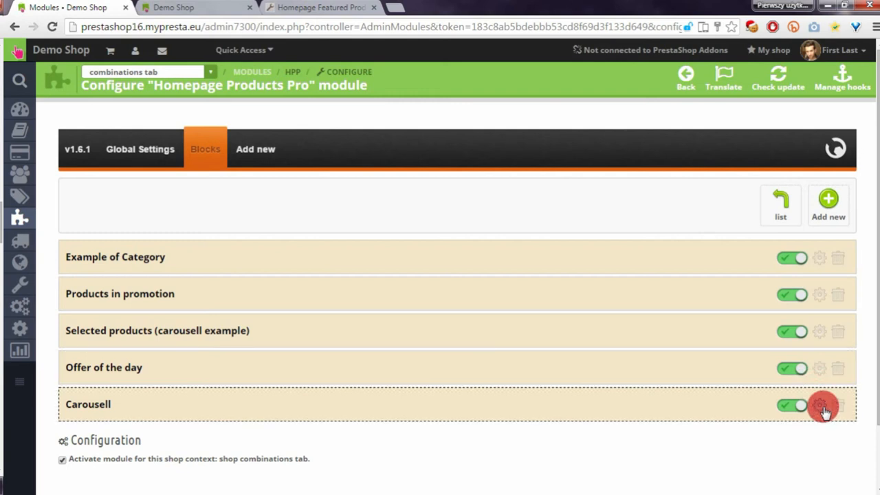
pyautogui.click(822, 405)
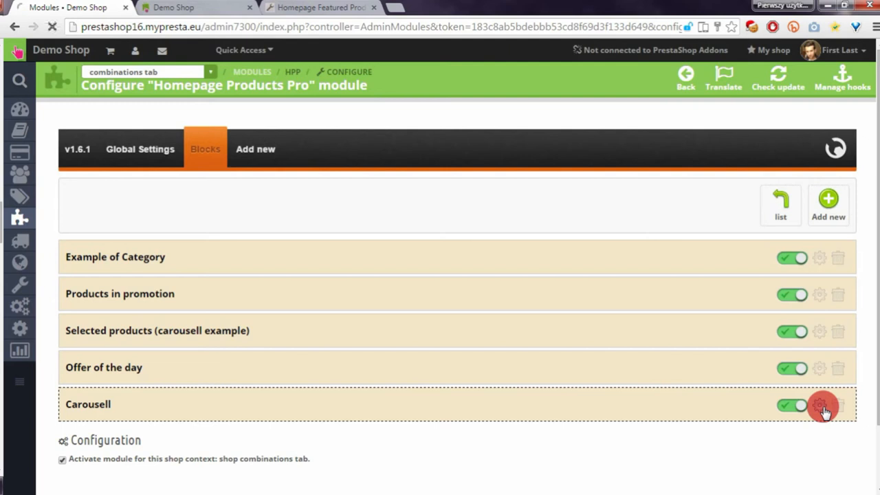
pyautogui.click(823, 405)
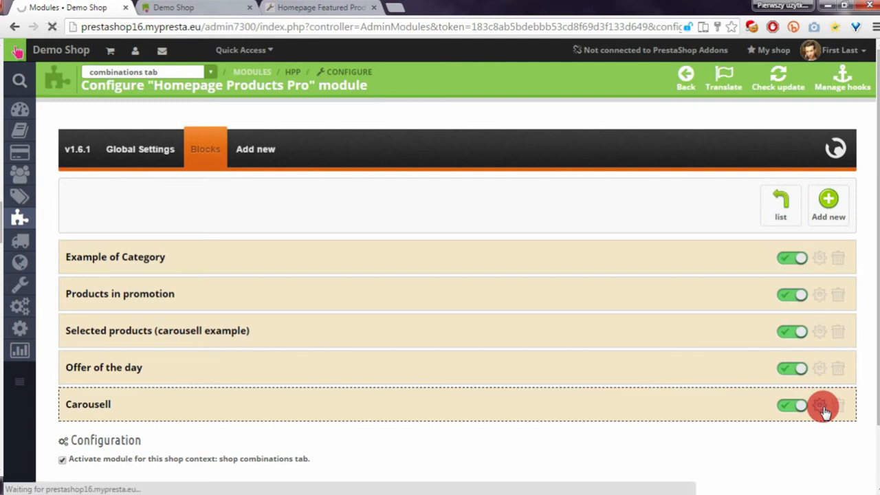
pyautogui.click(818, 404)
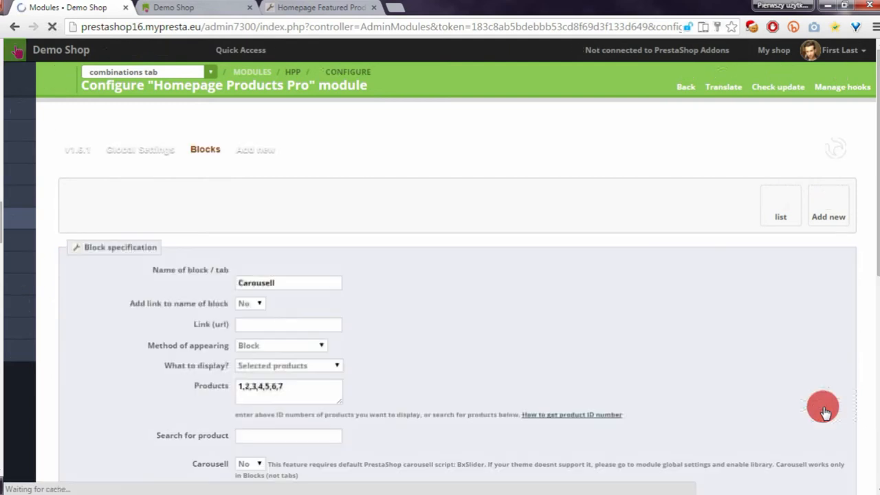
# Step: Set the Carousell block's carousel option to Yes, save, and reload the storefront
pyautogui.scroll(-3)
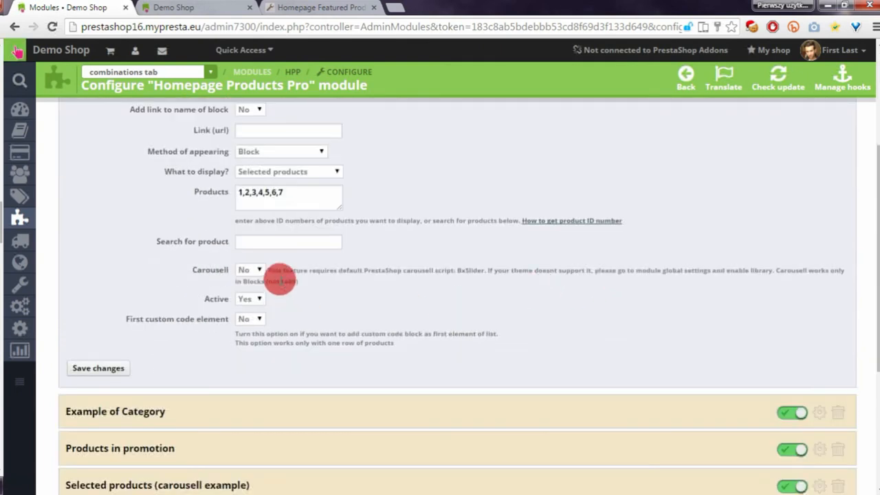
pyautogui.click(249, 270)
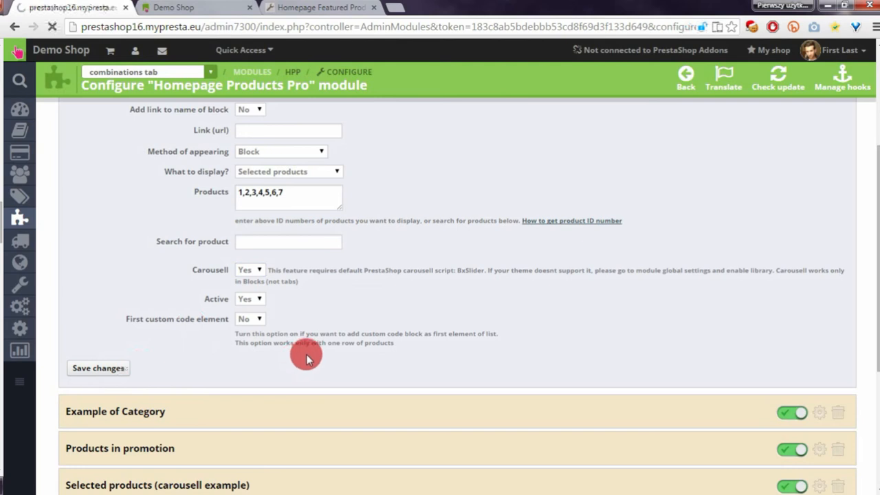
pyautogui.click(97, 368)
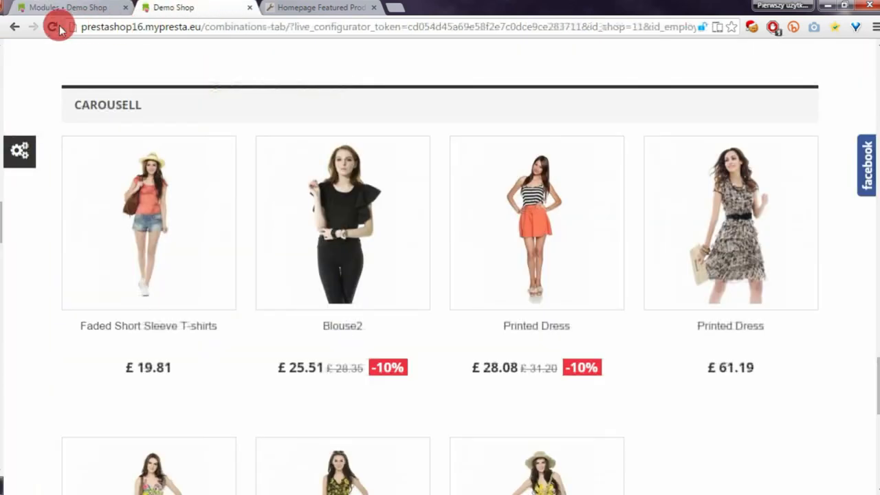
pyautogui.click(54, 27)
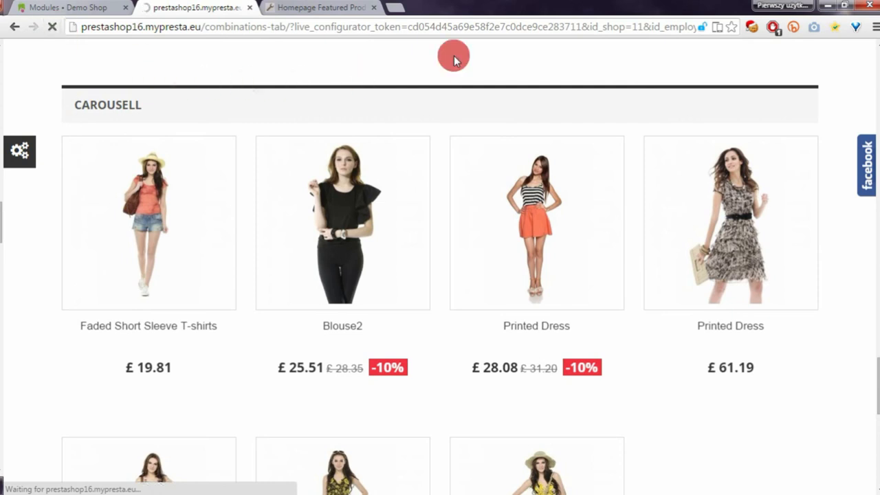